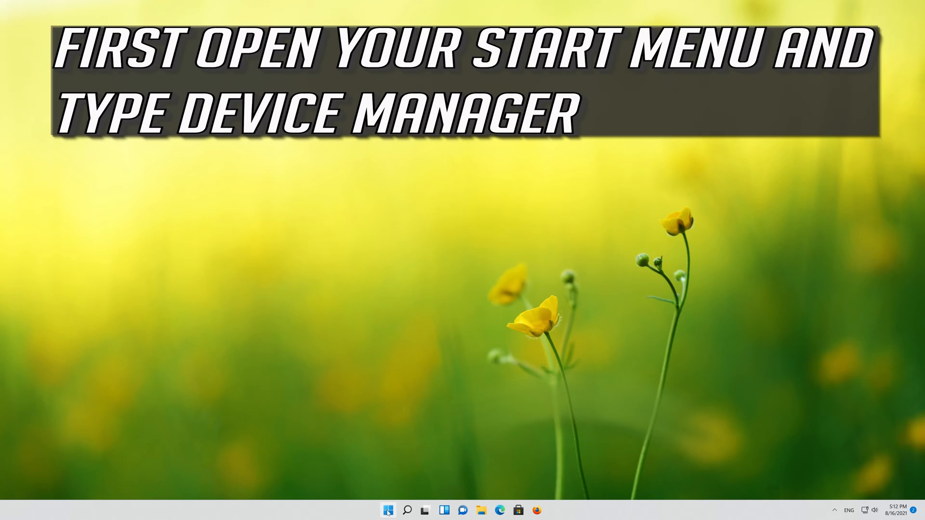
Step: Search the Start menu for 'device manager' so Device Manager appears as best match
click(406, 511)
text(device manager)
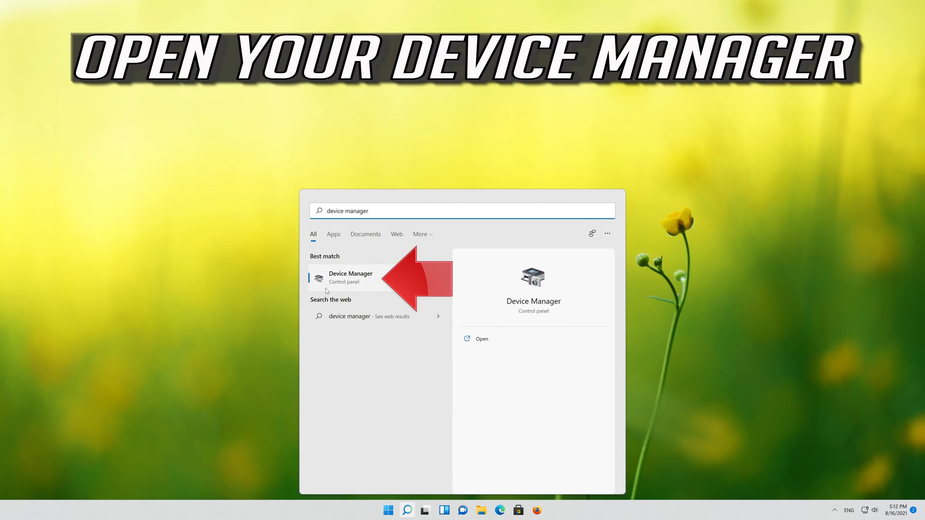
mouse_move(369, 282)
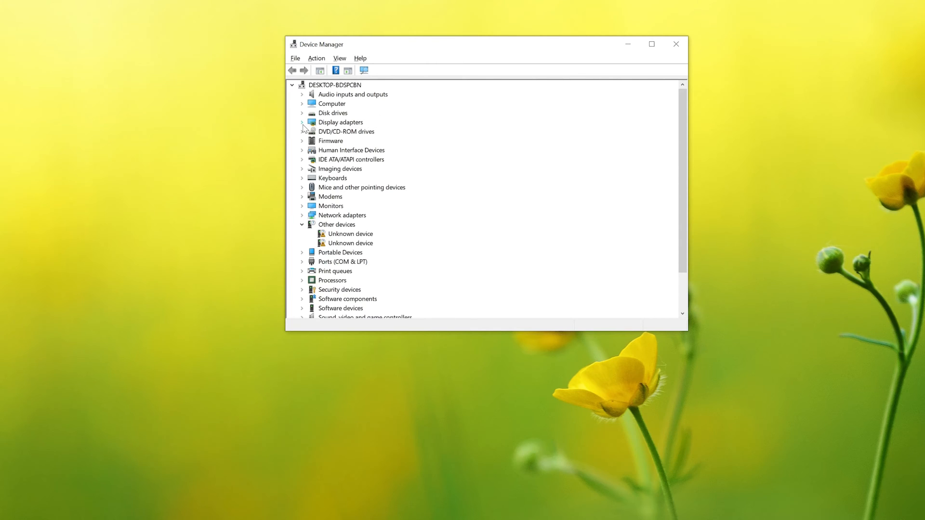
Step: From Display adapters, reach the NVIDIA GeForce RTX 3080 Ti Driver properties and start Update Driver
click(303, 123)
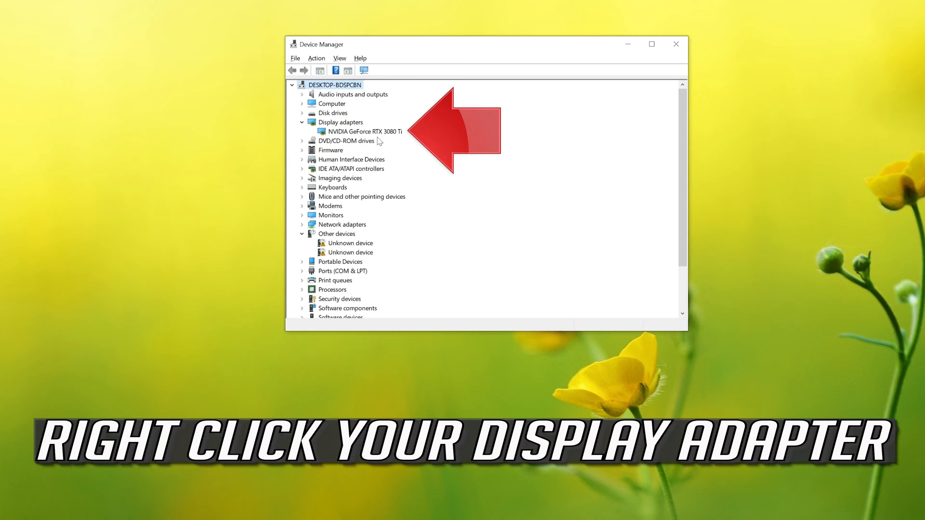
click(359, 131)
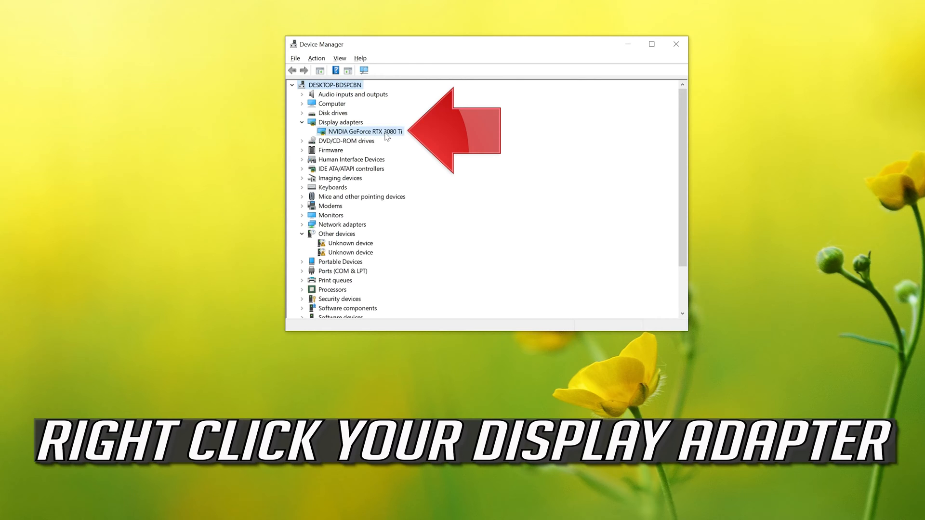
right_click(360, 131)
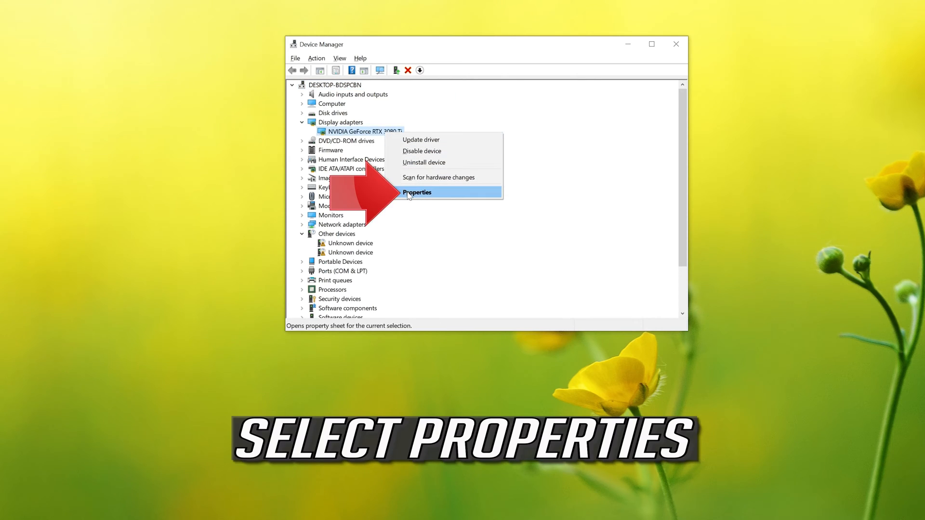
mouse_move(480, 198)
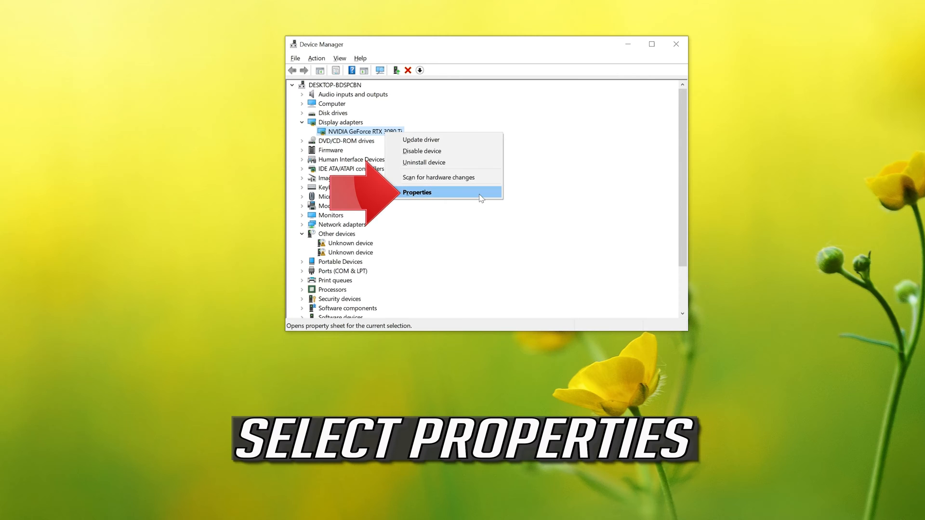
click(417, 193)
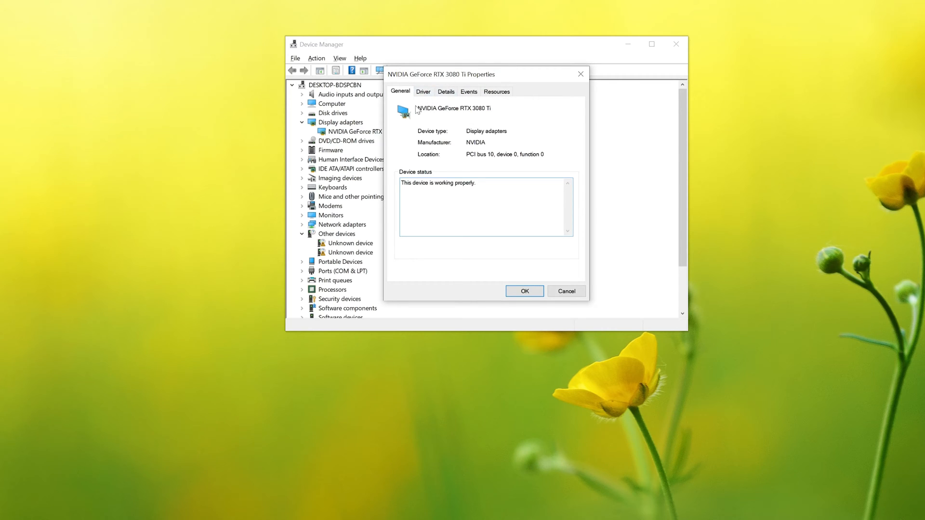
click(423, 91)
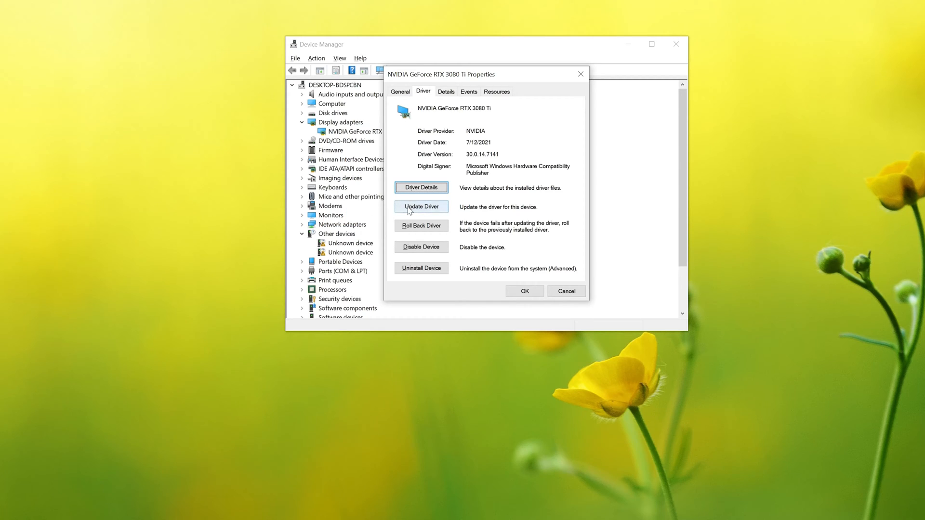
click(421, 207)
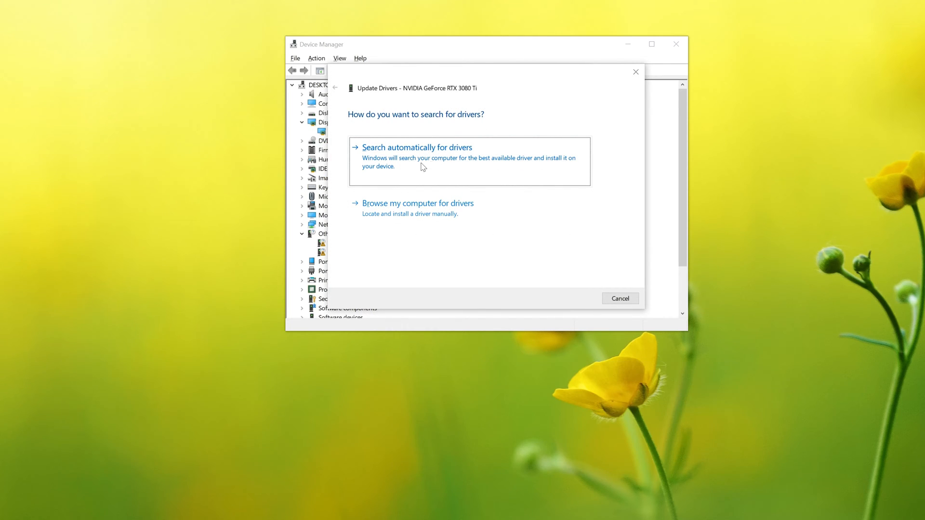
mouse_move(439, 171)
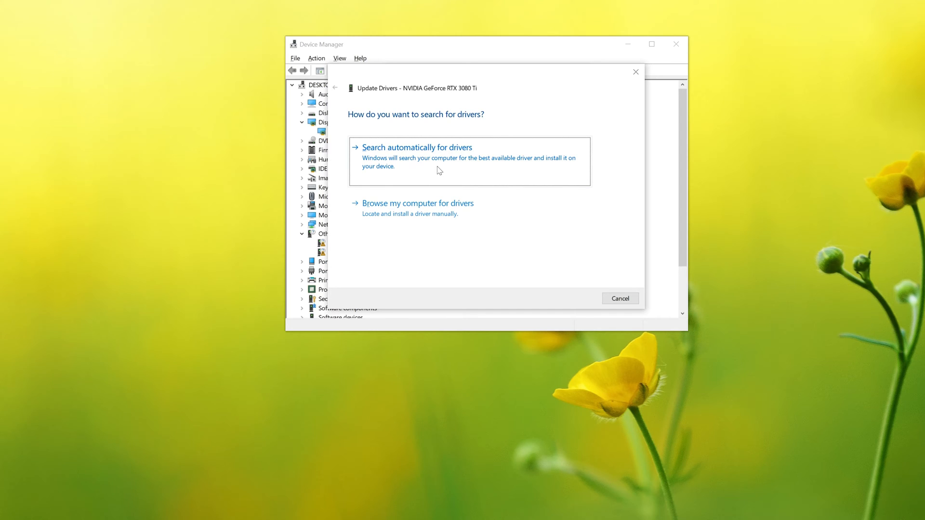
Step: Search automatically for drivers, see the best driver is already installed, and close the wizard
click(416, 148)
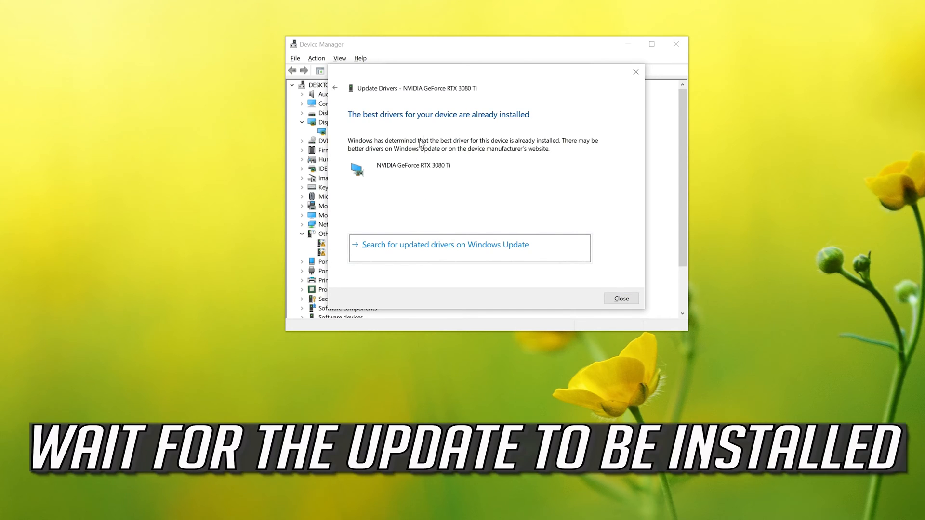
mouse_move(420, 170)
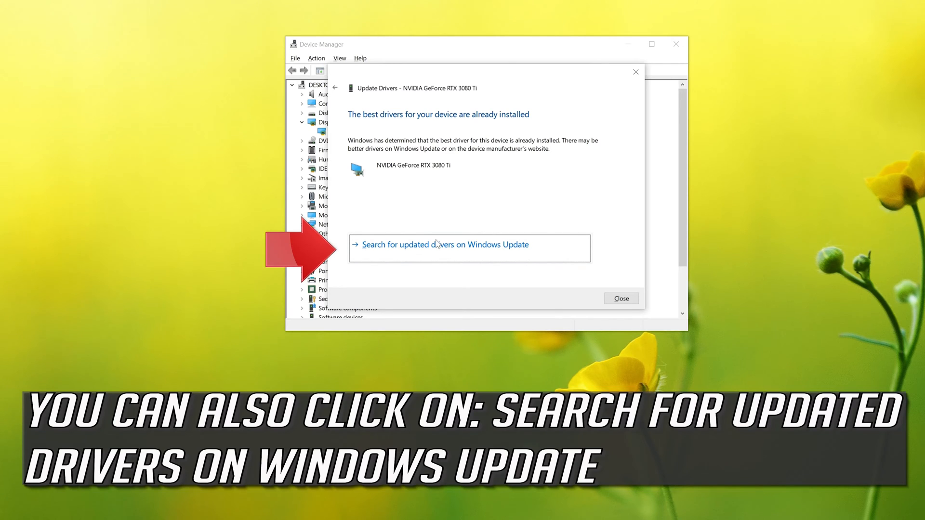
mouse_move(603, 296)
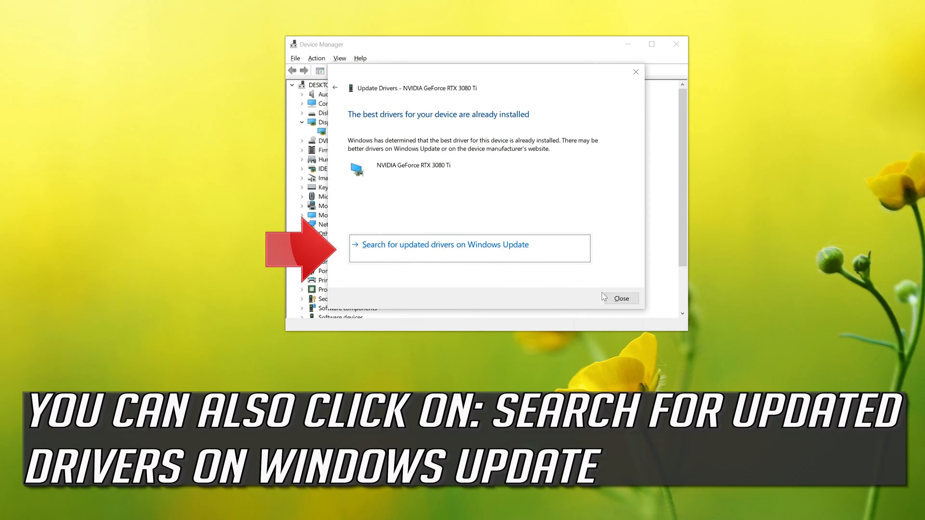
click(620, 298)
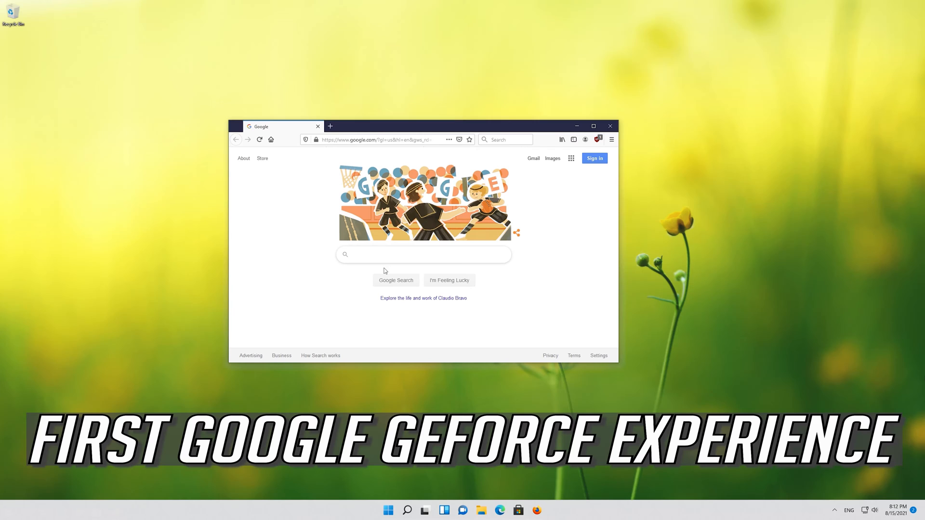
Step: Search Google for 'geforce experience' using the first suggestion
text(geforce experie)
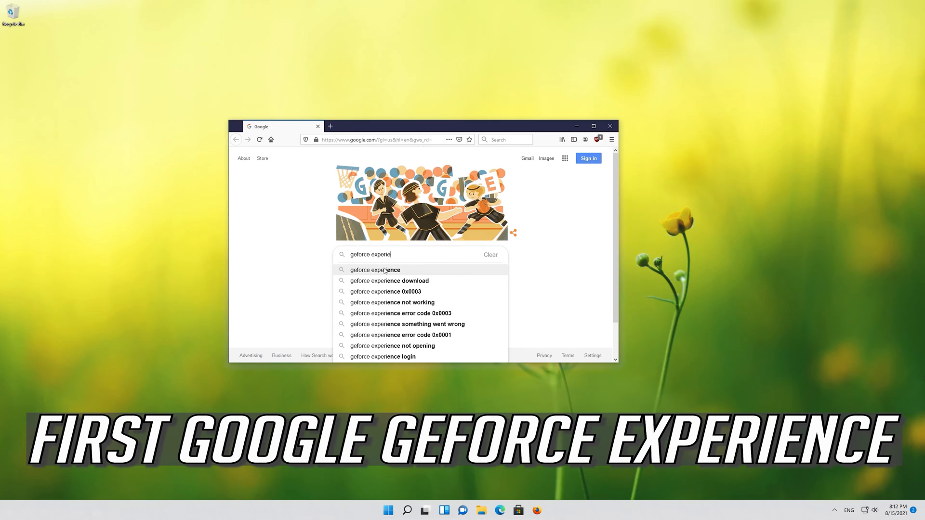
click(375, 270)
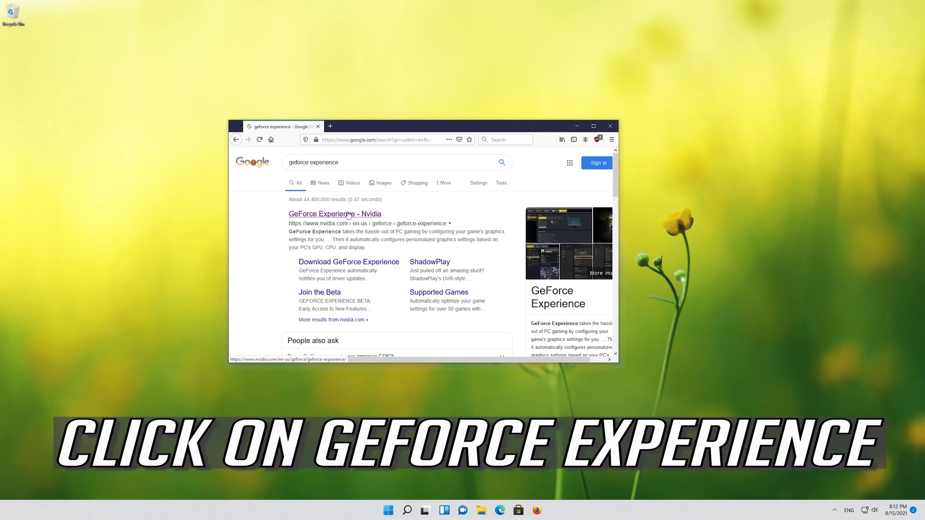
Step: Download and save the GeForce Experience installer from NVIDIA's page, then close the browser
click(335, 213)
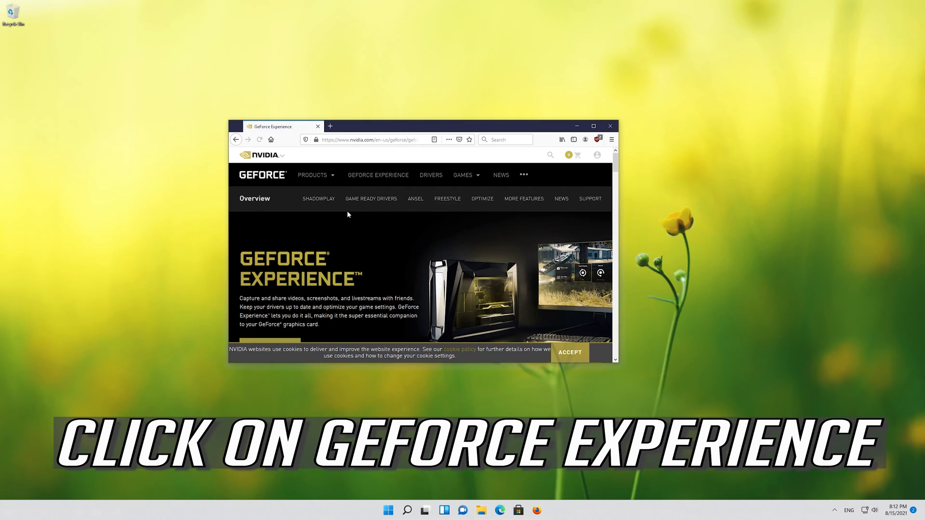
scroll(down, 3)
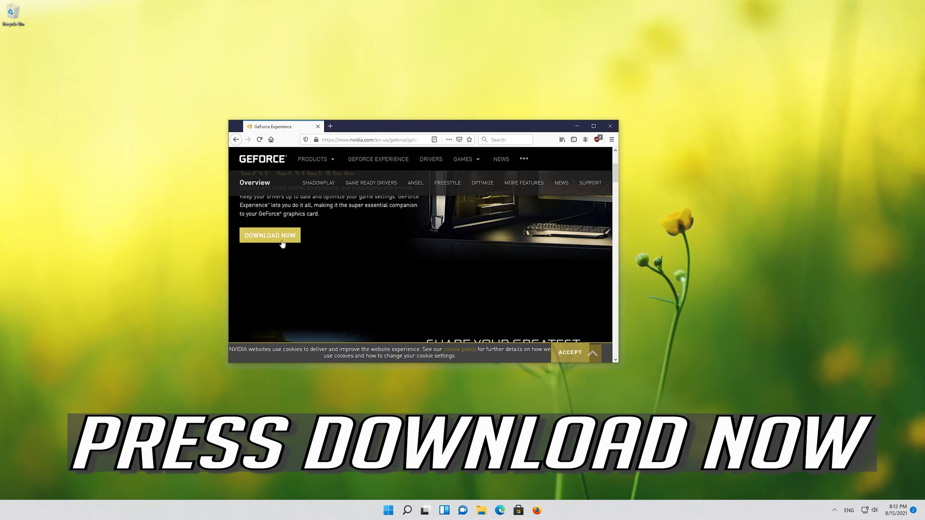
click(268, 235)
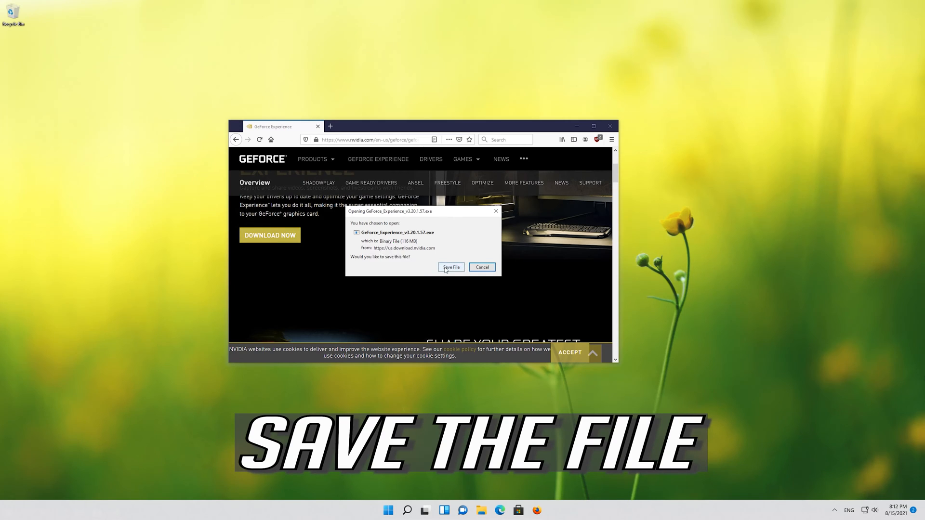
click(450, 267)
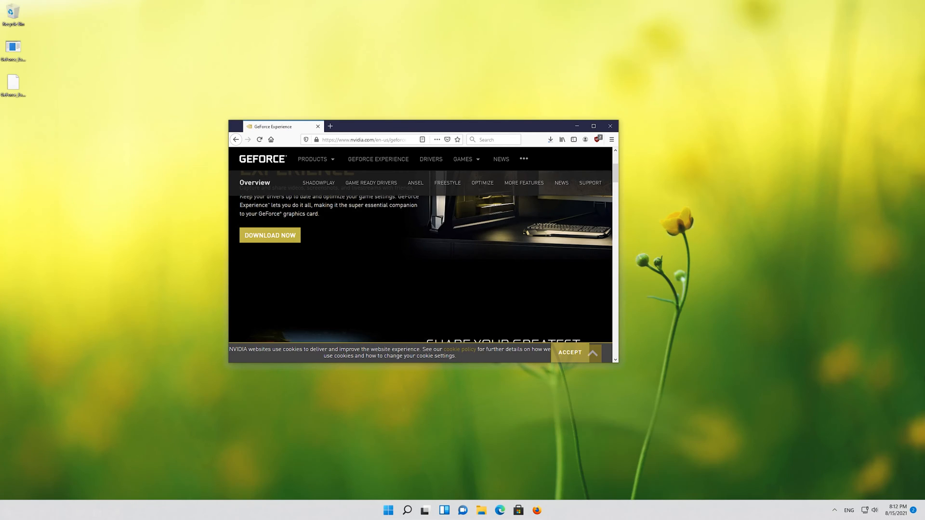
click(610, 126)
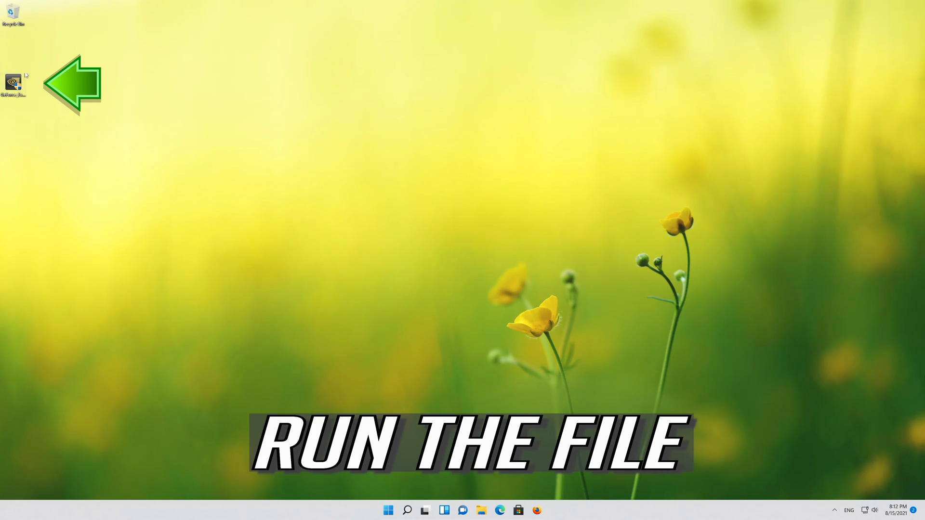
mouse_move(13, 85)
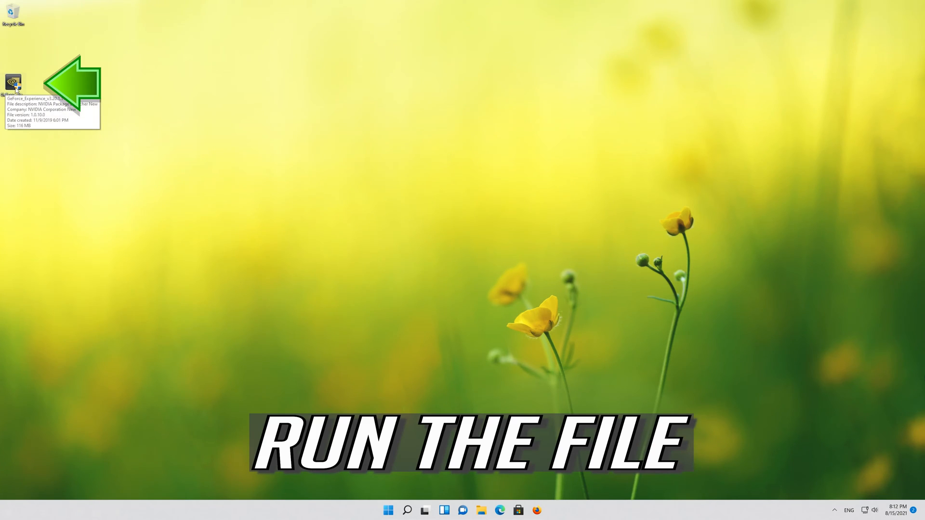
Step: Run the GeForce Experience installer from the desktop and approve the UAC prompt
double_click(12, 83)
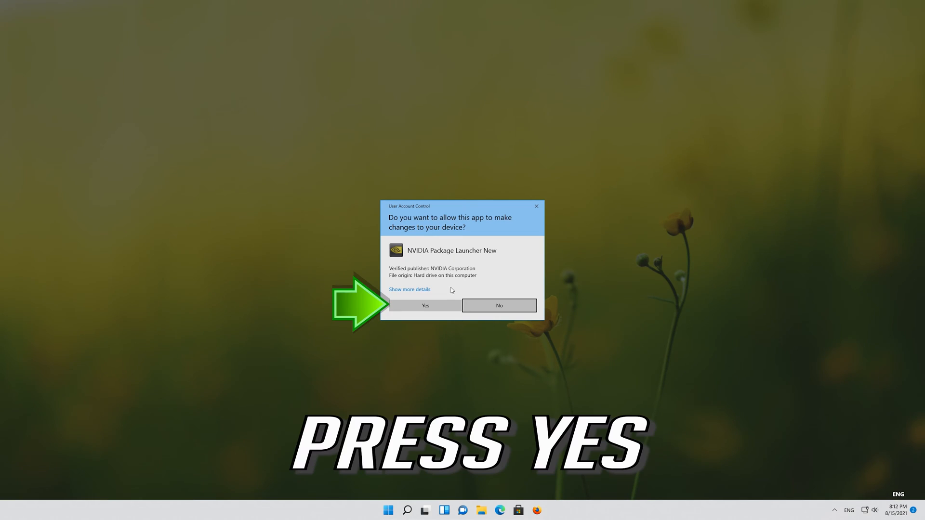
click(425, 305)
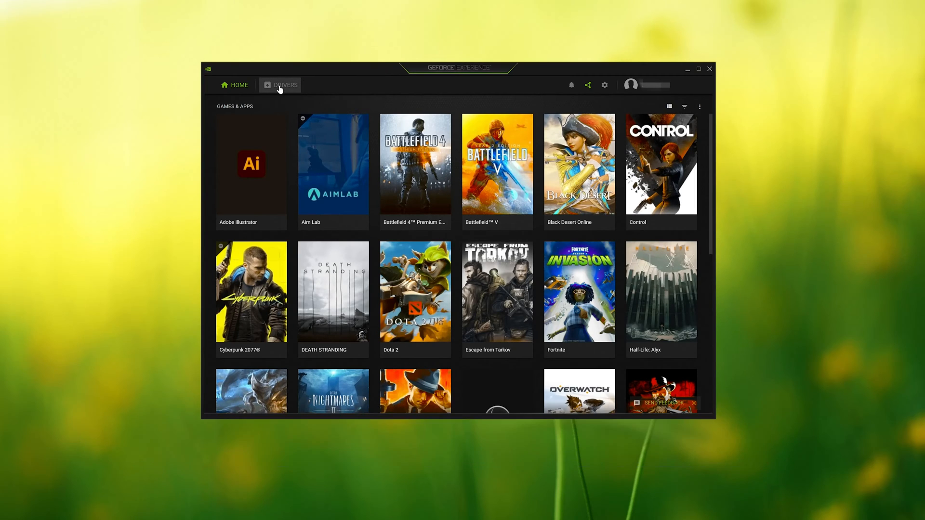
Step: In Drivers, check for updates, download Game Ready Driver 471.68 and start Express Installation
click(285, 85)
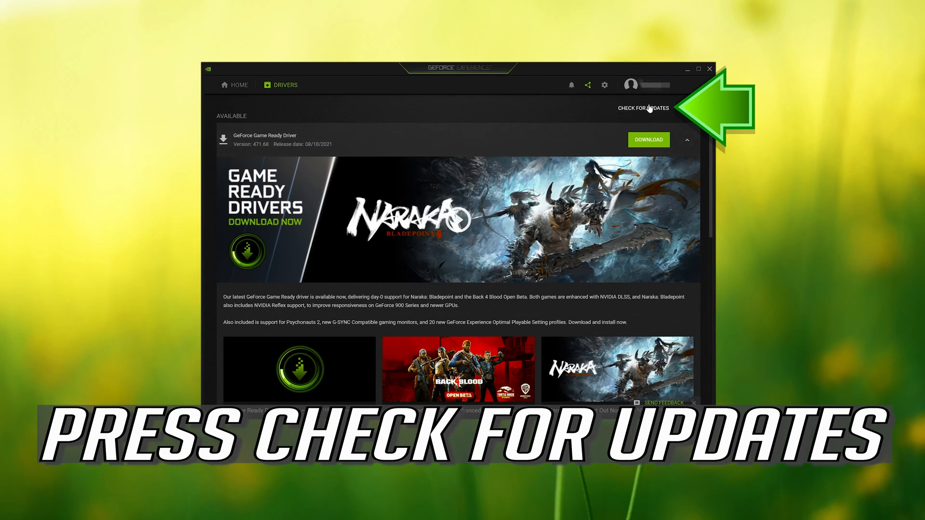
click(642, 108)
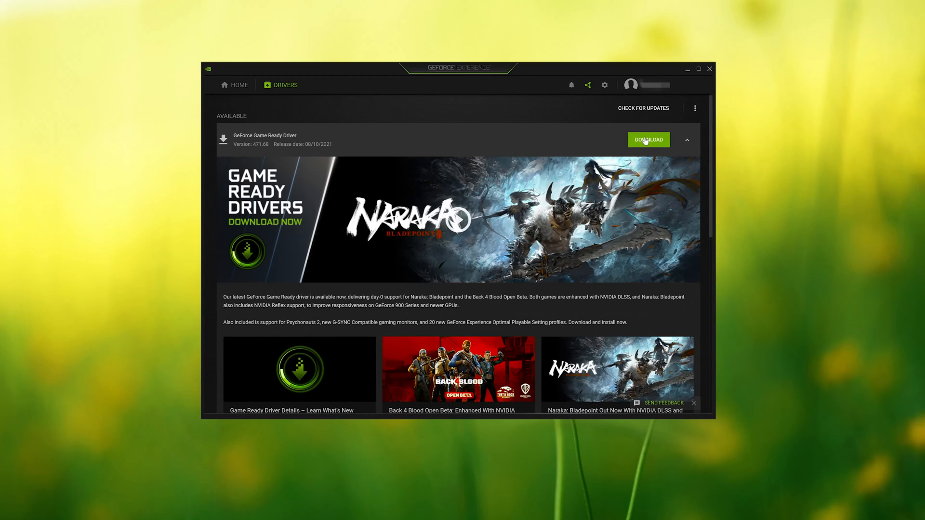
click(648, 139)
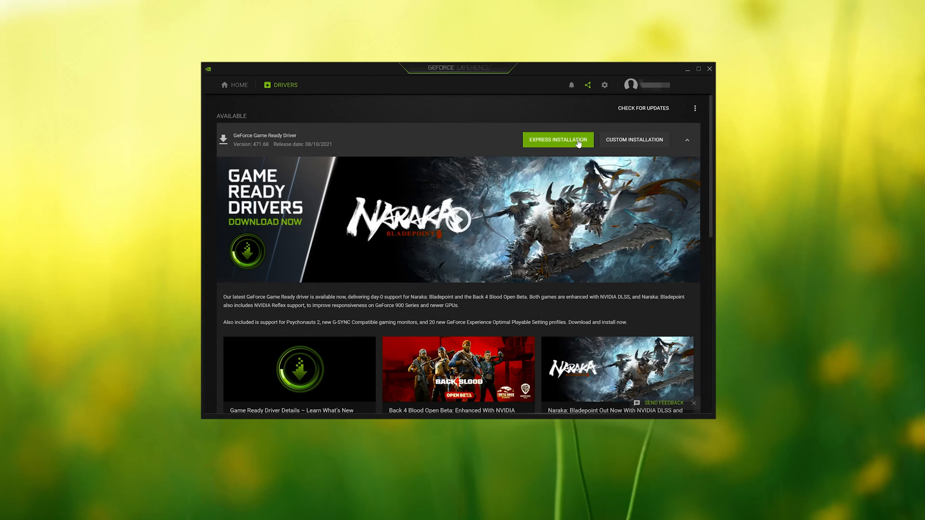
mouse_move(565, 146)
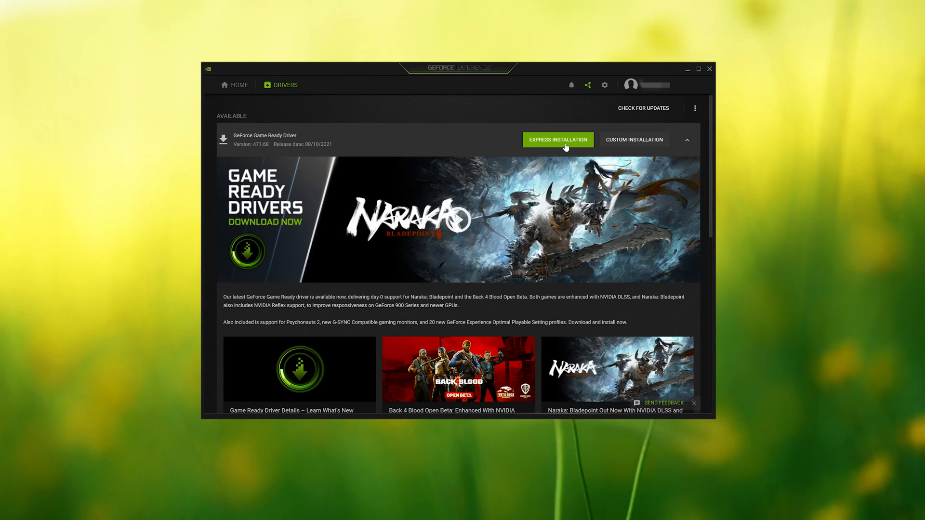
click(557, 139)
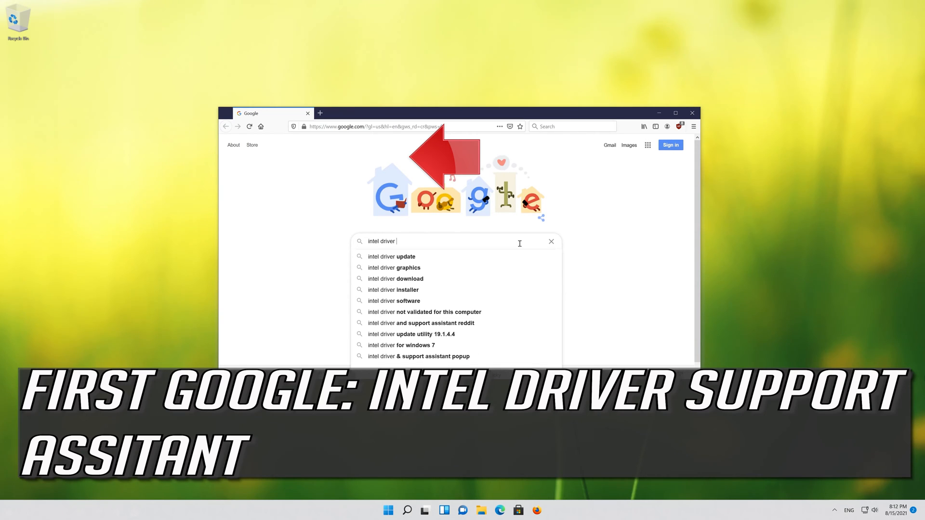
Step: Search 'intel driver support assistant' and open Intel's Driver & Support Assistant result
text(support)
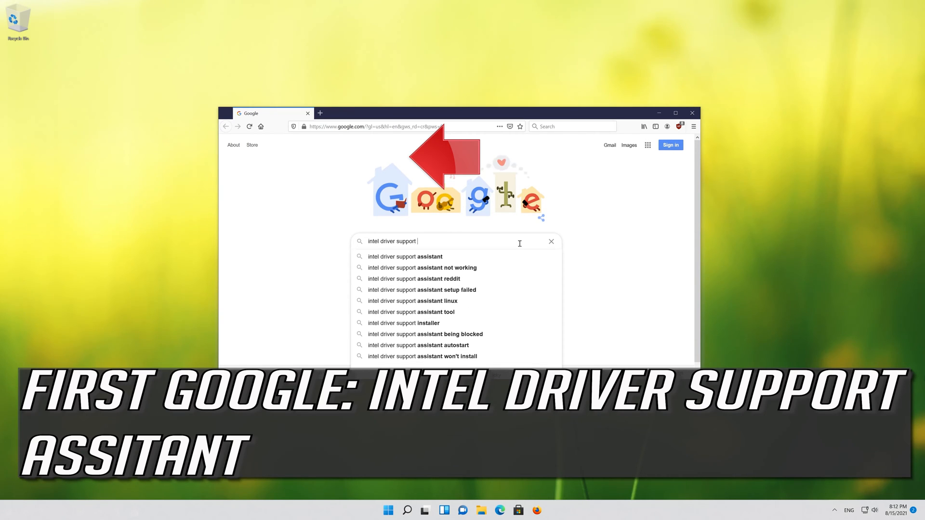
text(assistant)
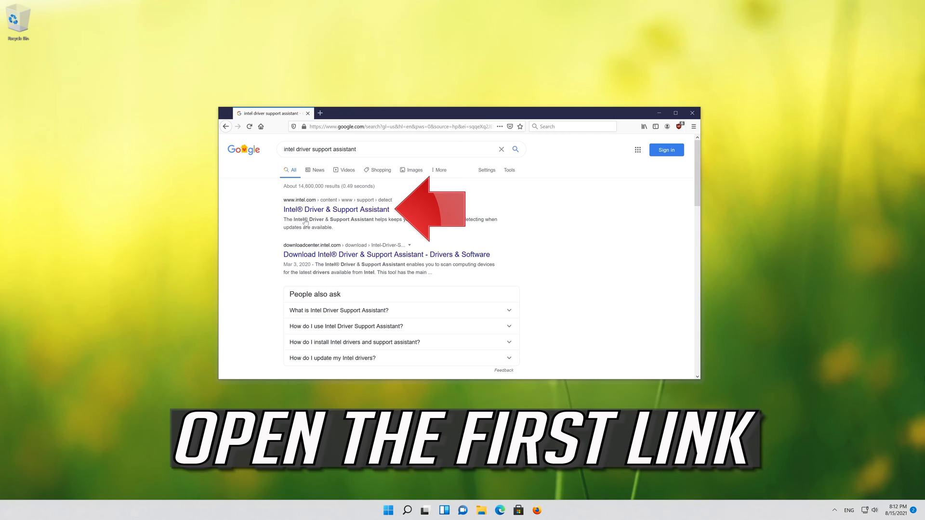
click(336, 209)
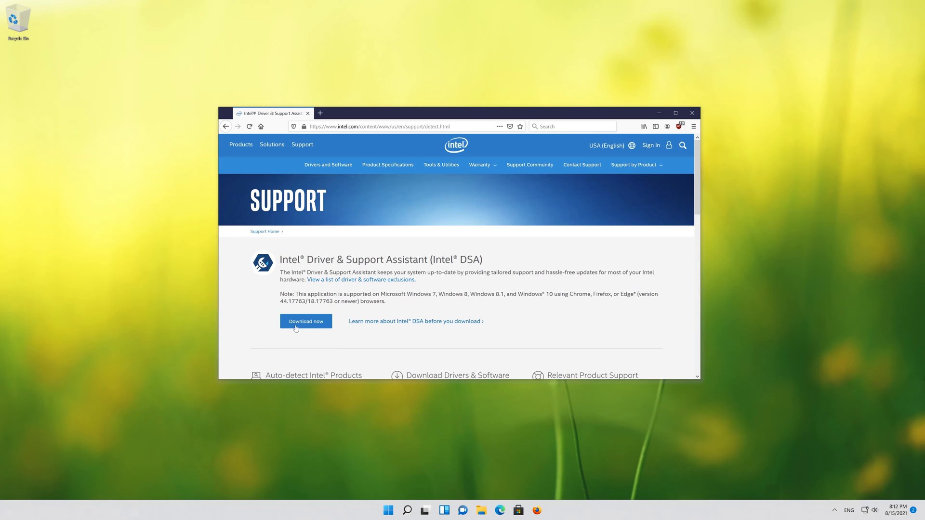
Step: Download and save the Intel Driver & Support Assistant installer, then run it from the desktop
click(306, 322)
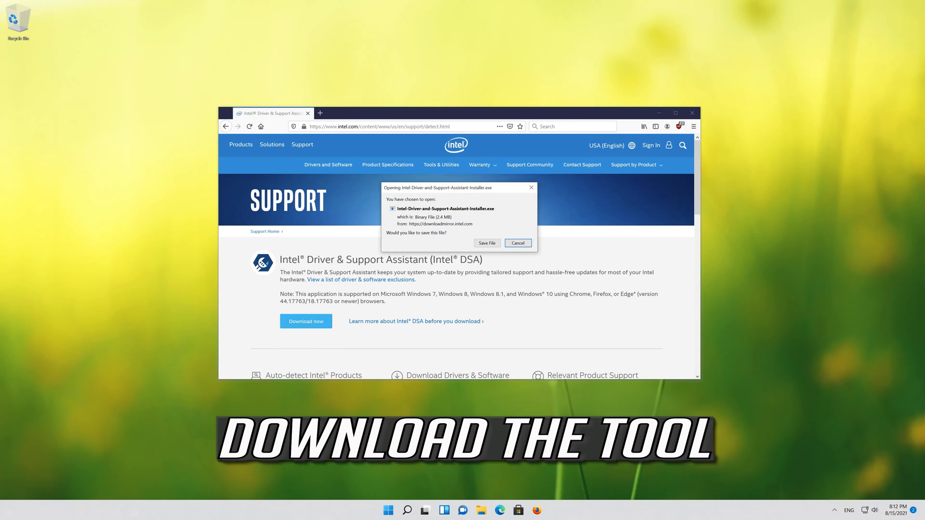
click(486, 243)
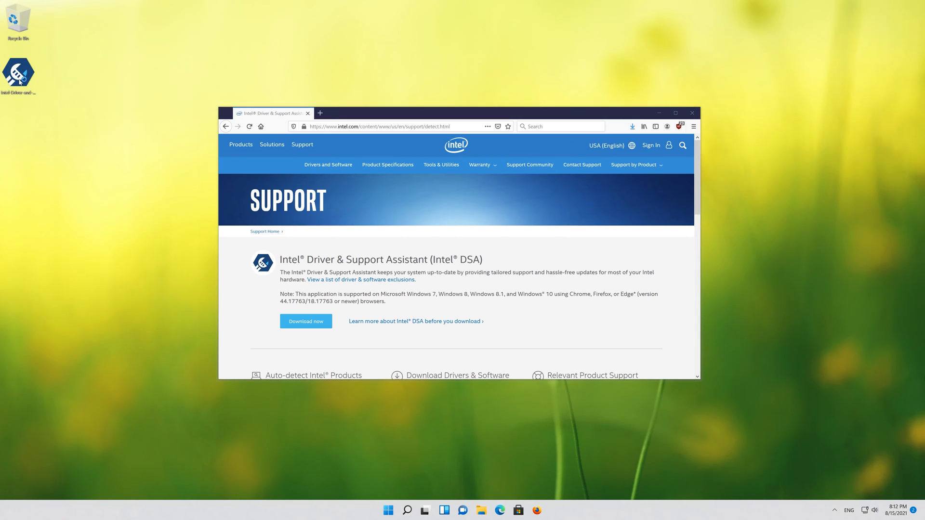
click(305, 321)
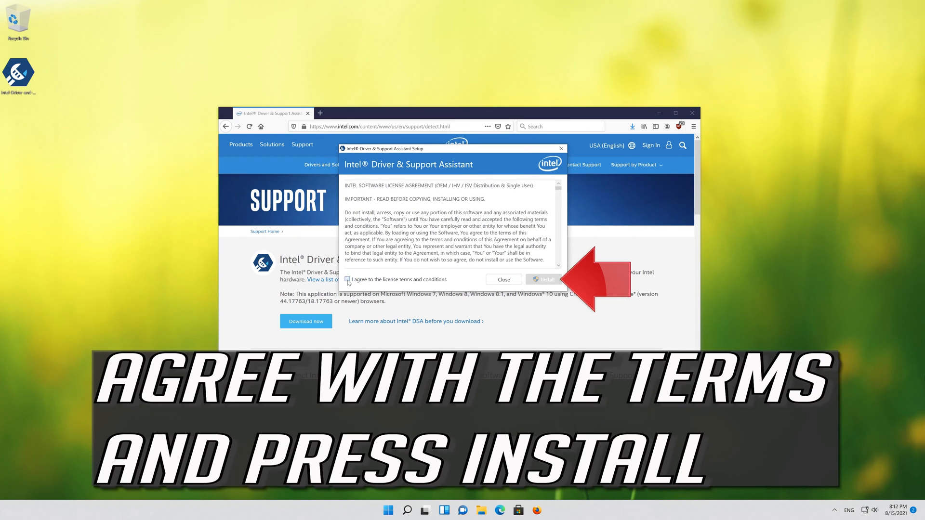
Step: Accept the license, install the assistant with UAC approval, and launch it to its scan page
click(348, 280)
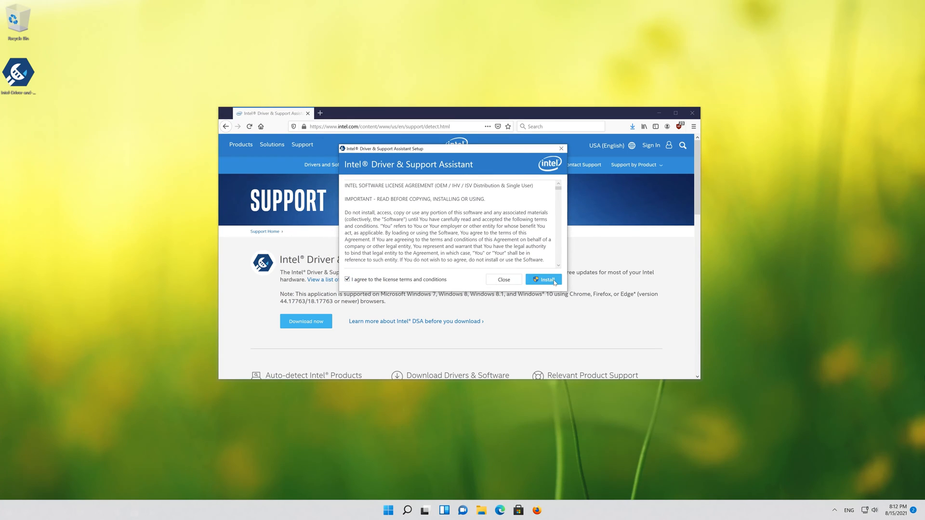
click(542, 280)
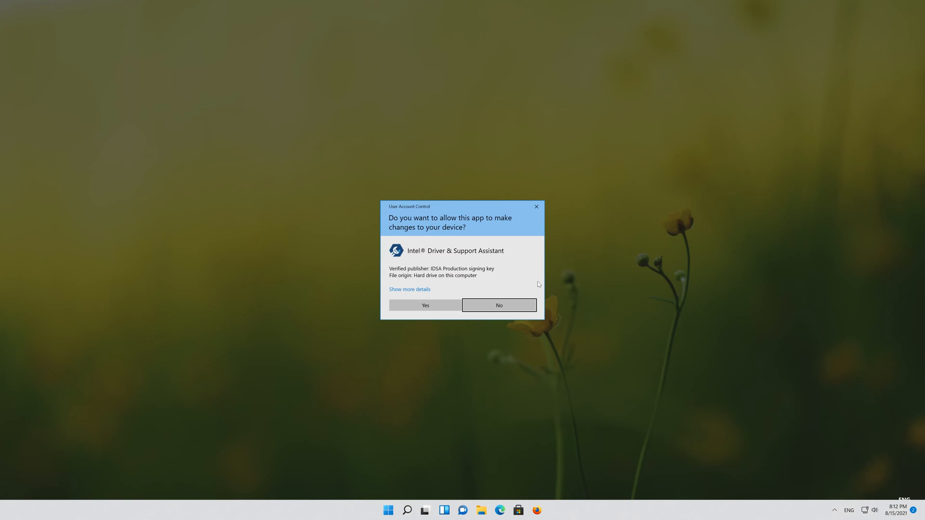
click(425, 305)
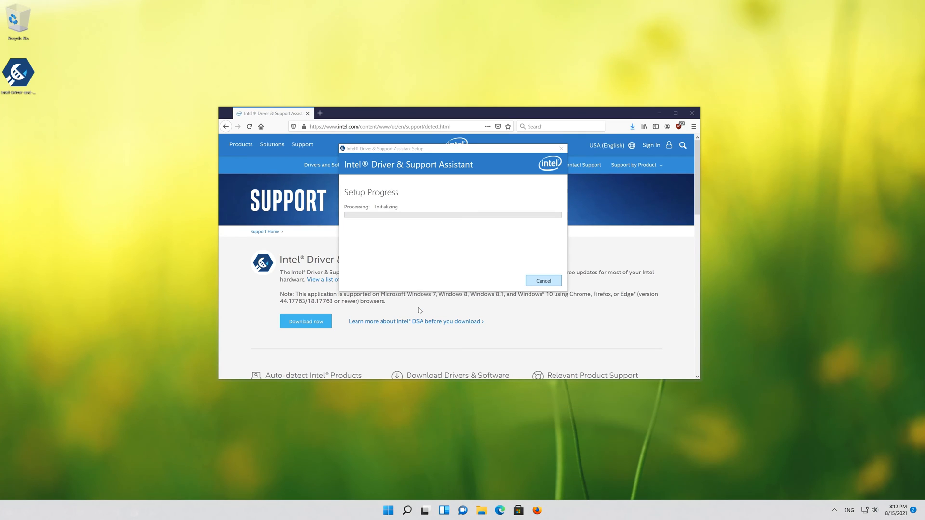
mouse_move(421, 308)
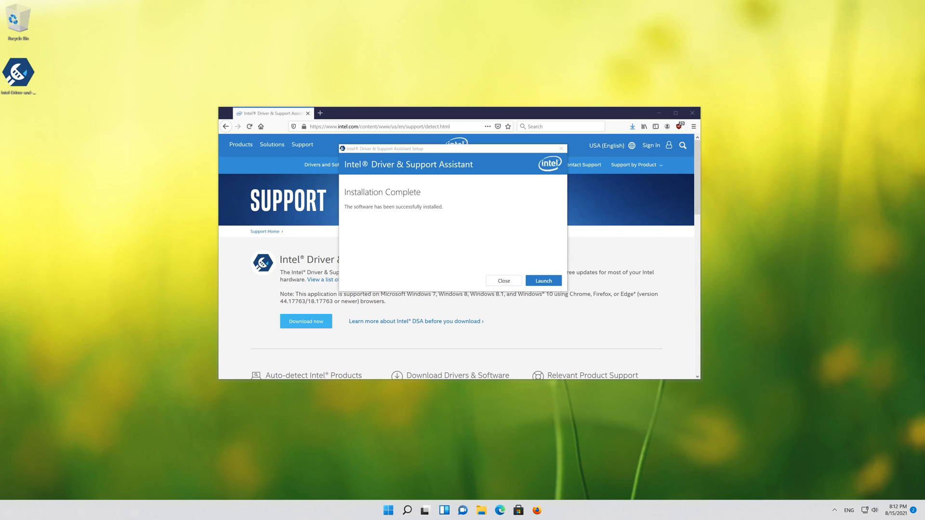
click(543, 281)
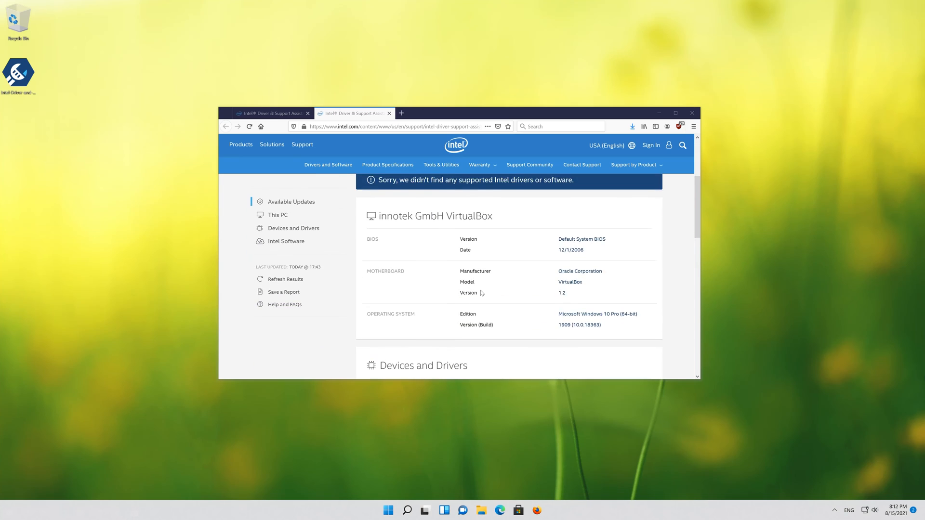
scroll(down, 3)
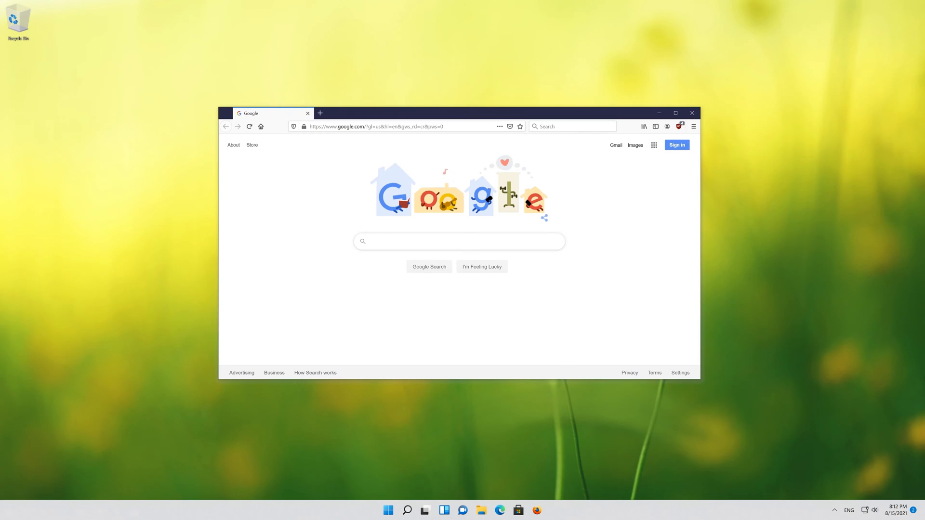
Step: Search Google for 'amd gpu drivers download' and open AMD's Drivers and Support result
text(amd g)
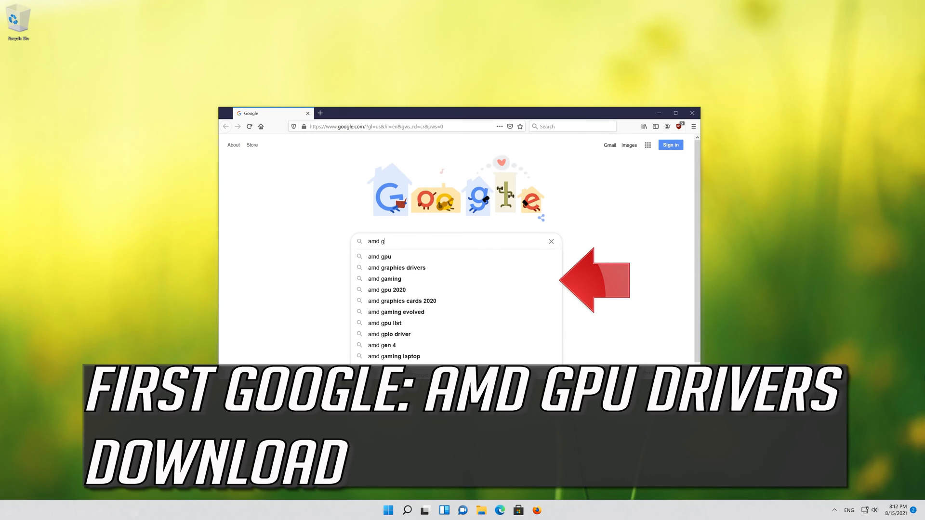
text(pu dr)
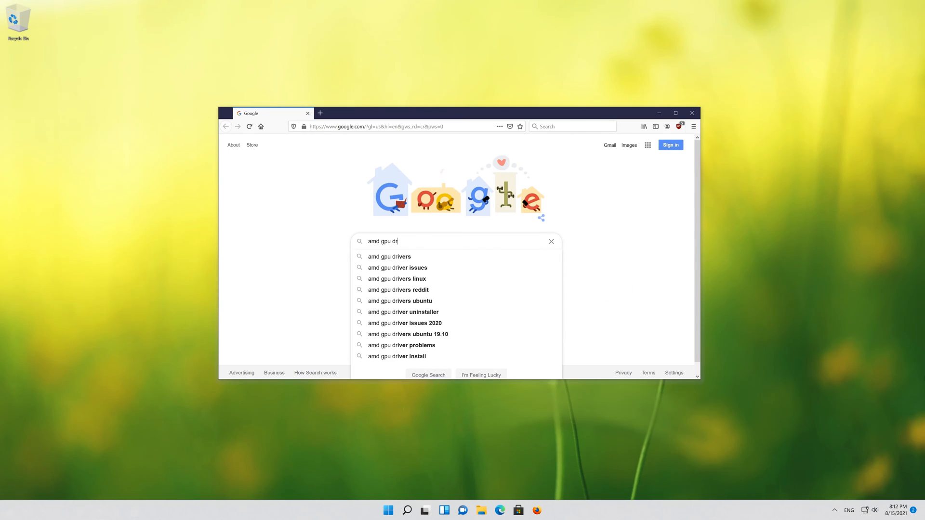
text(ivers)
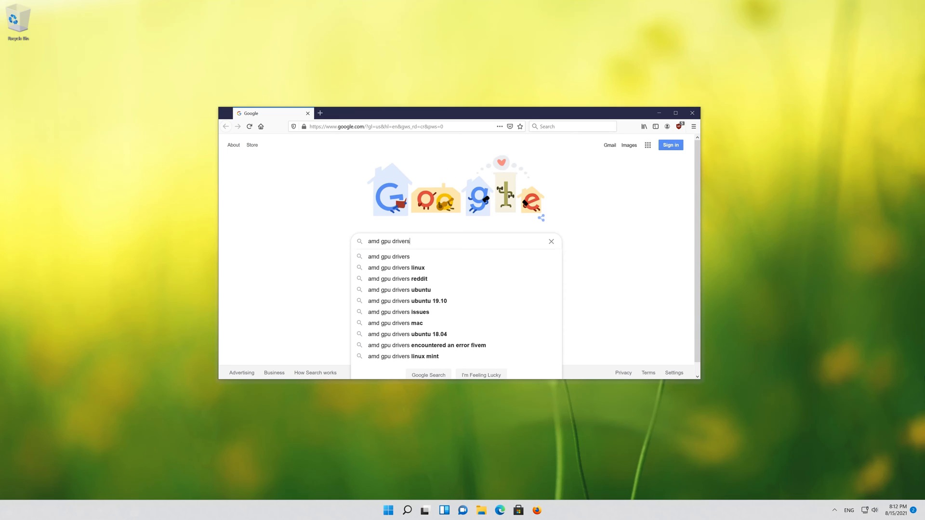
text(dow)
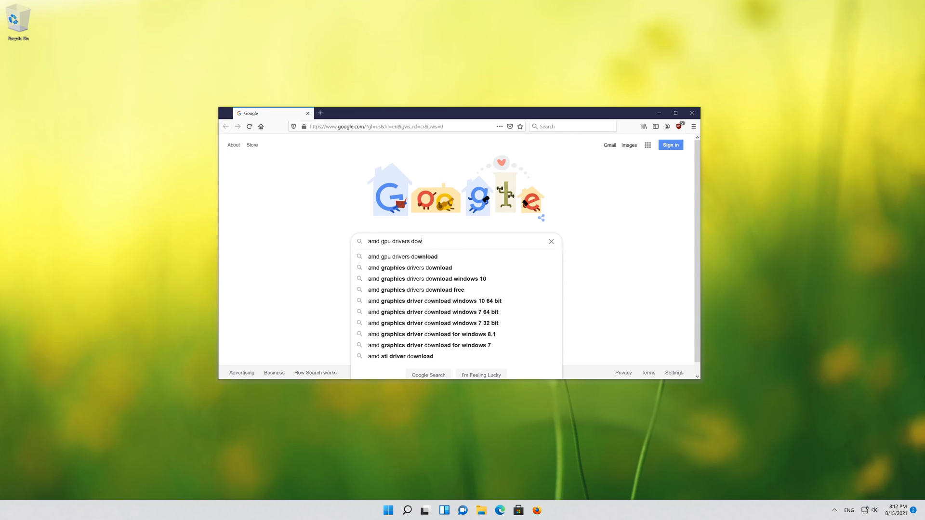
click(403, 257)
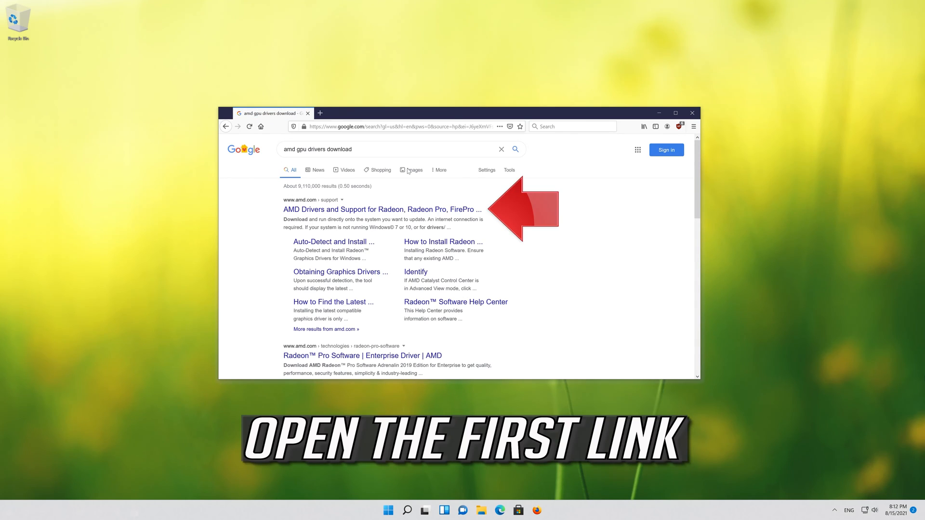
click(382, 209)
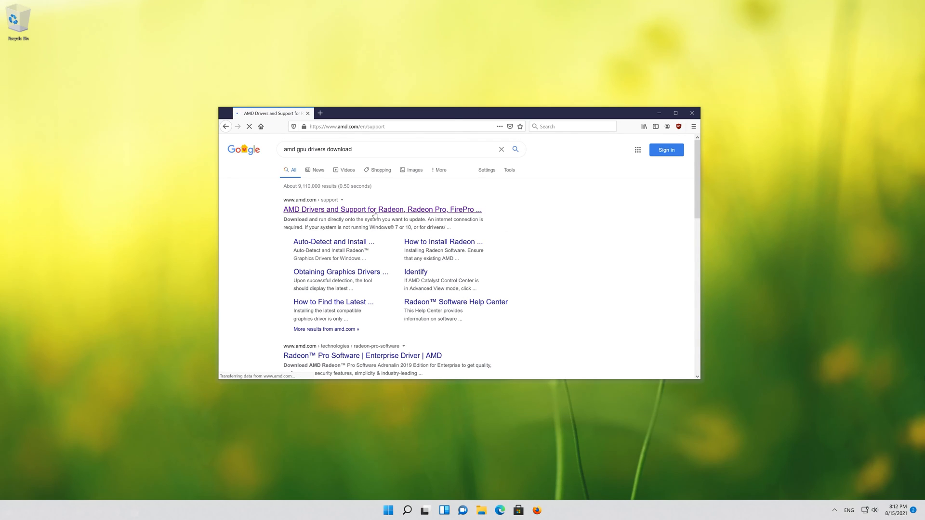
Step: Download the Auto-Detect Radeon Software Adrenalin installer and save the file to the desktop
click(382, 210)
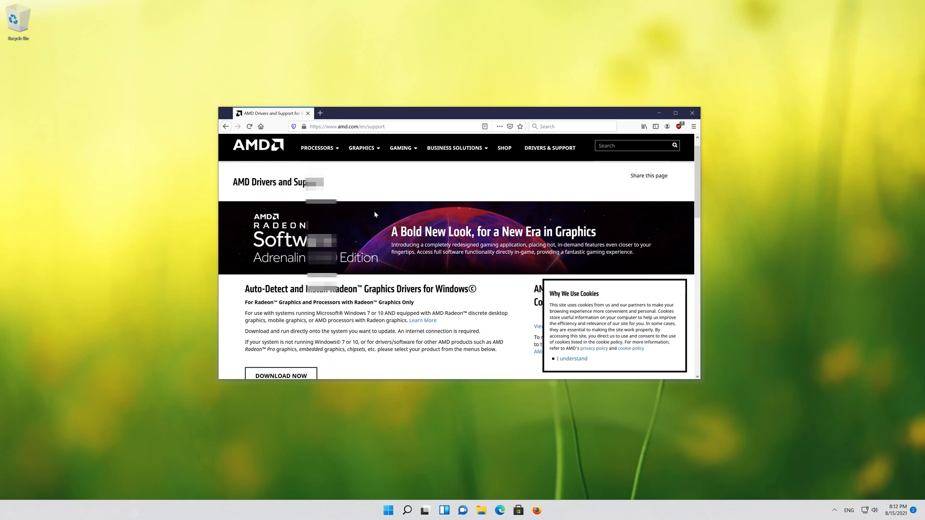
scroll(down, 3)
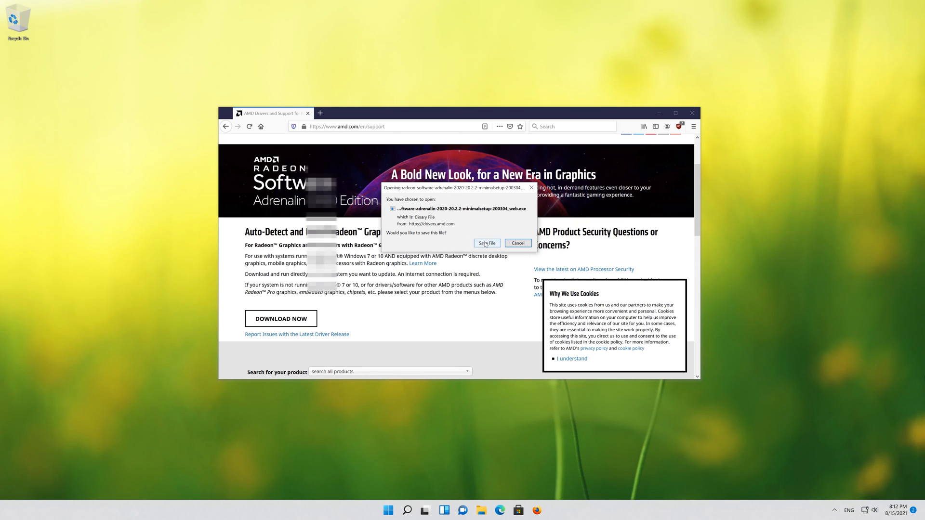
click(486, 242)
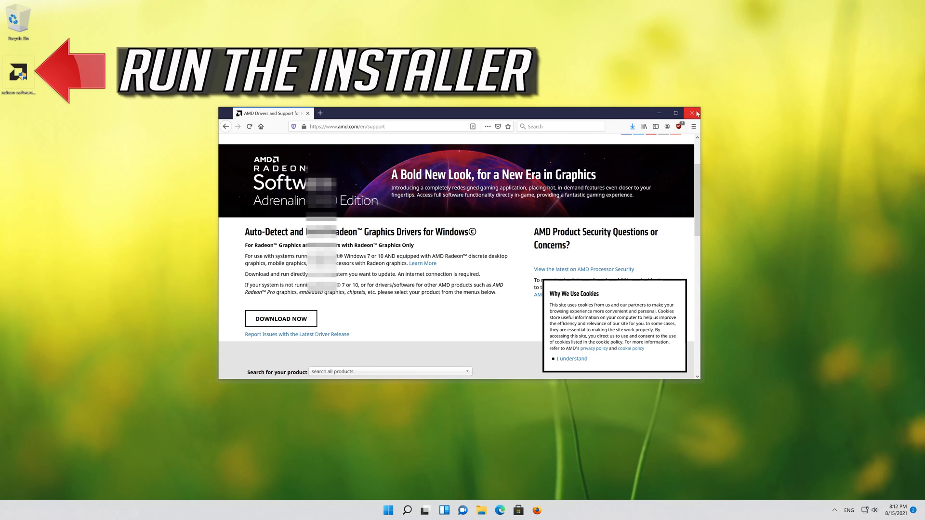
Step: Launch the downloaded Radeon installer from the desktop, allow UAC, and install to the default folder
click(695, 113)
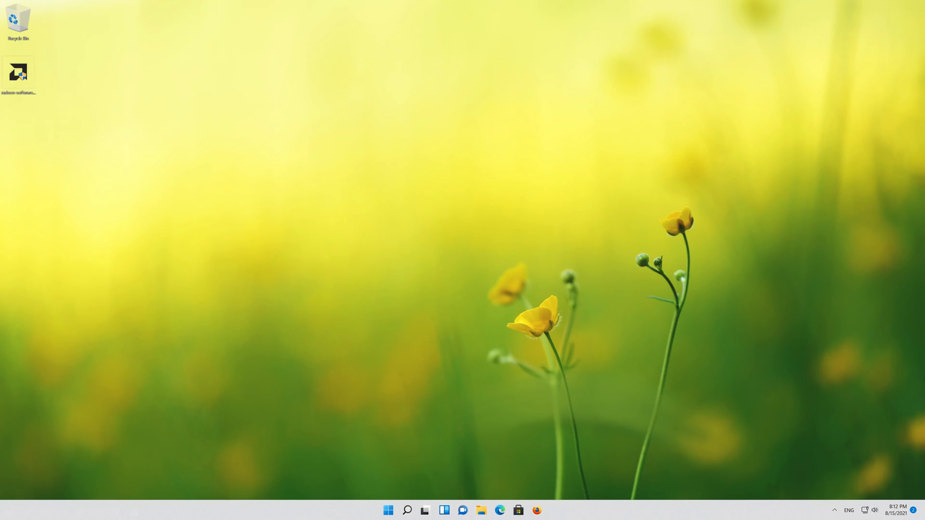
double_click(18, 72)
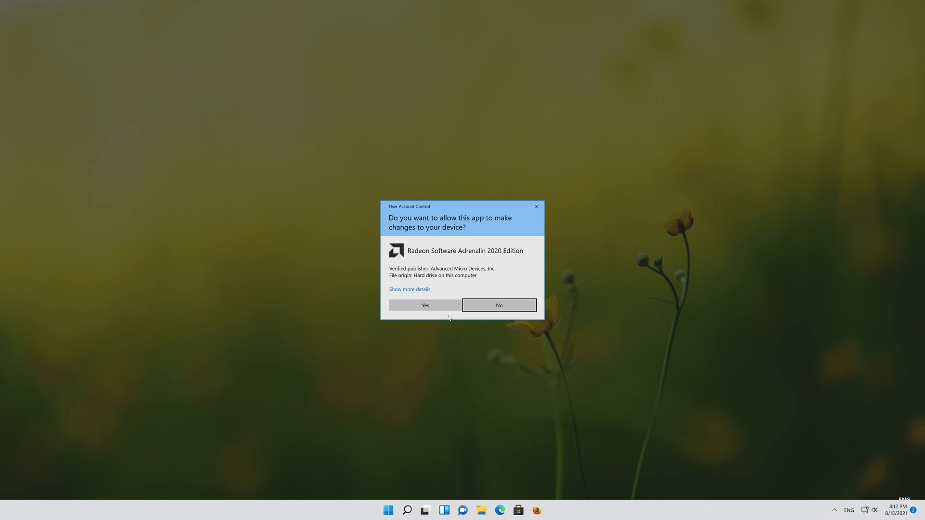
mouse_move(424, 306)
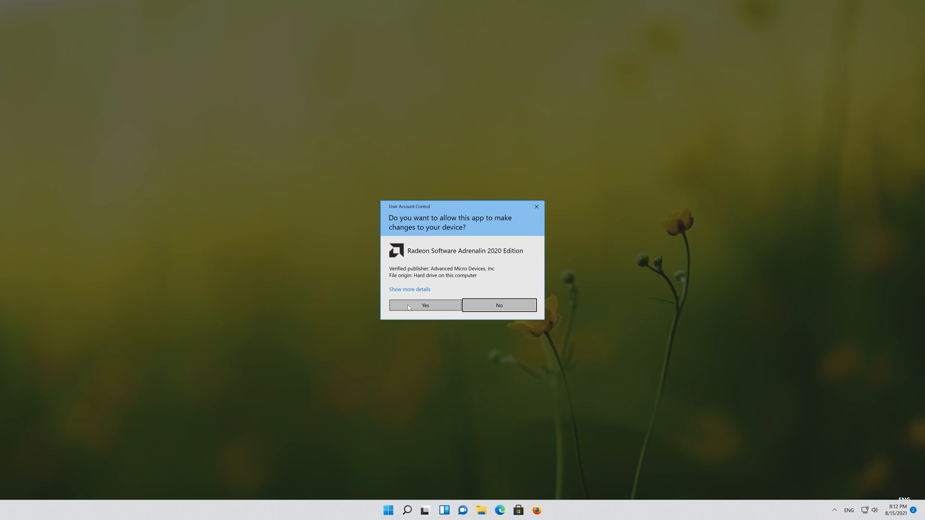
click(424, 305)
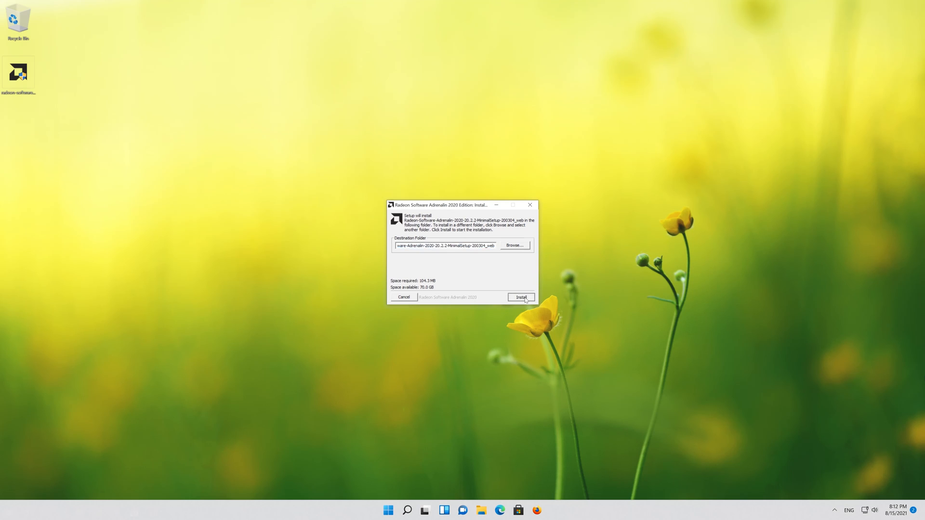
click(519, 298)
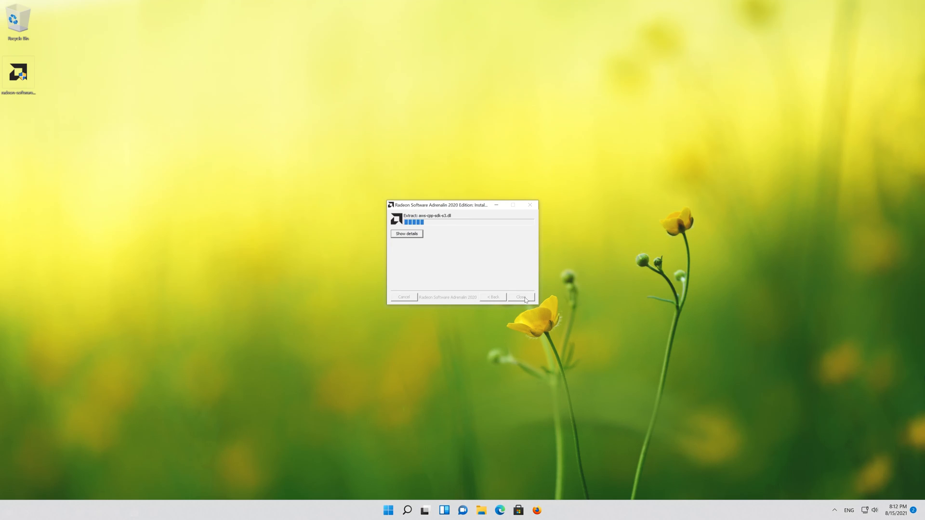